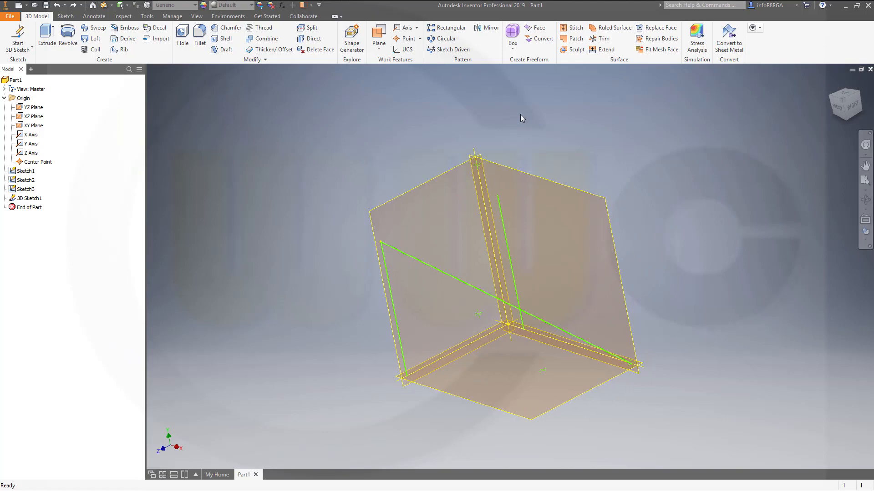
mouse_move(526, 116)
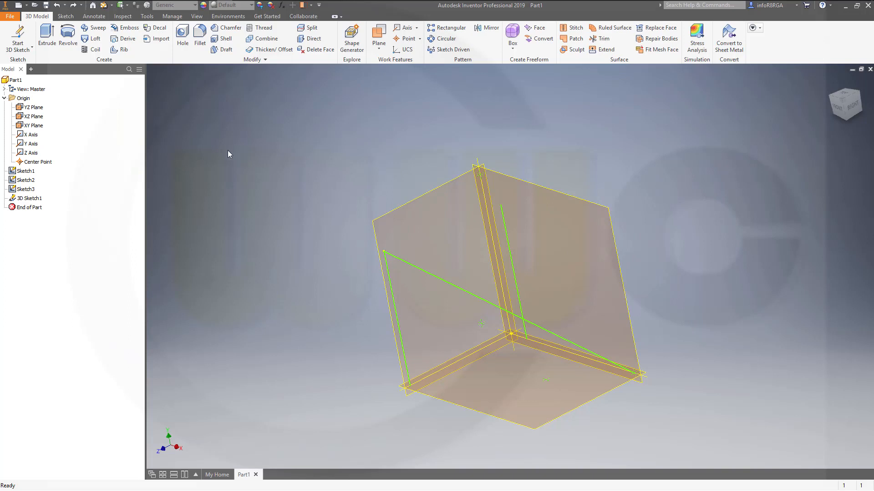
mouse_move(315, 182)
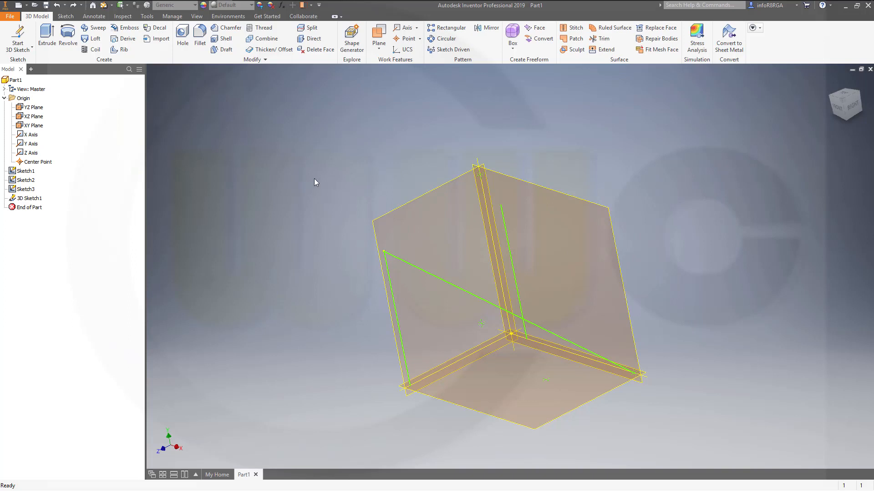
mouse_move(237, 162)
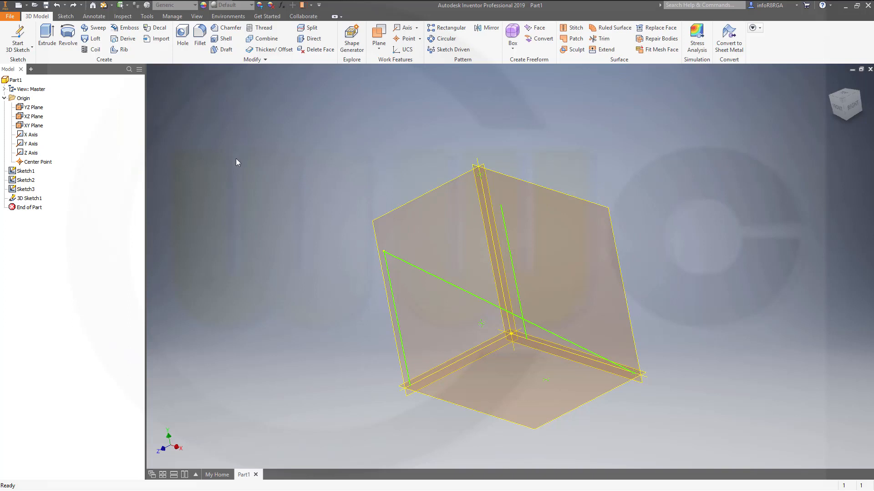
mouse_move(340, 158)
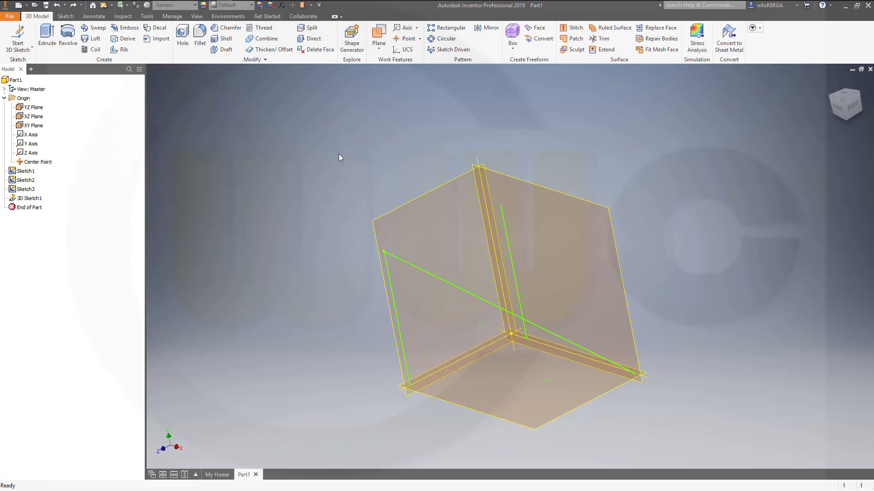
mouse_move(329, 163)
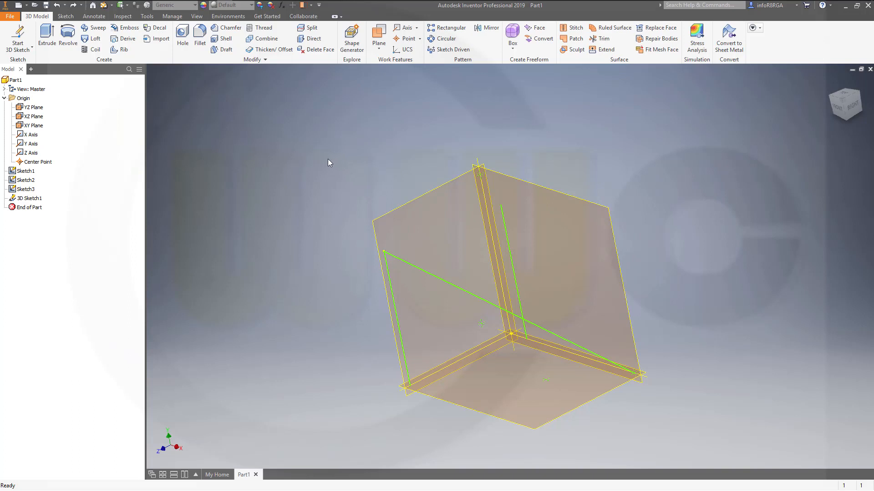
mouse_move(396, 150)
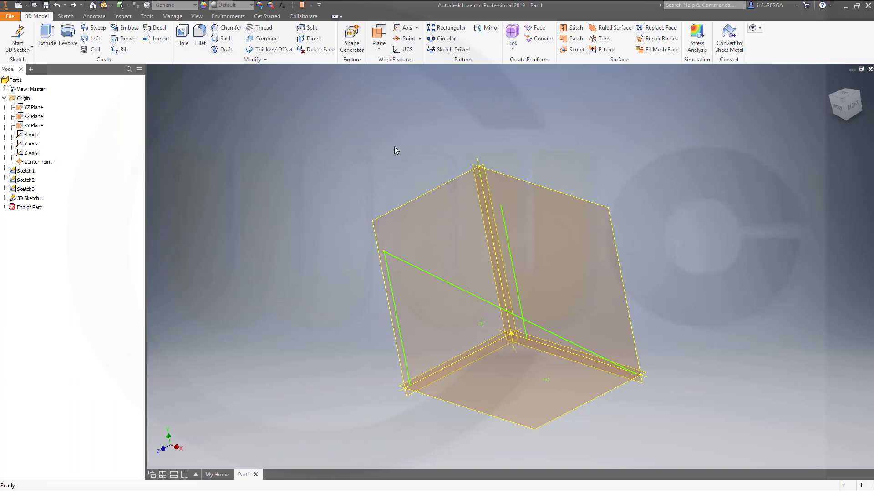
mouse_move(378, 35)
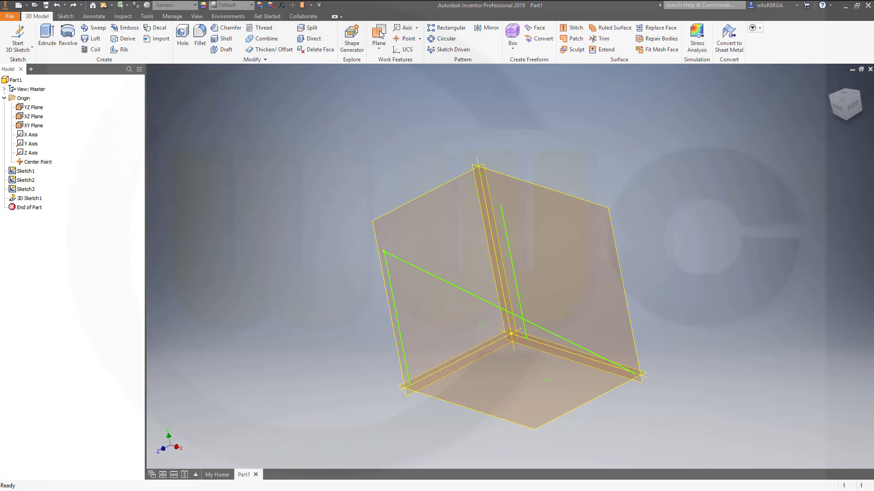
Review the Plane drop-down methods, leaving the parallel-to-plane-through-point command awaiting a reference.
left_click(378, 36)
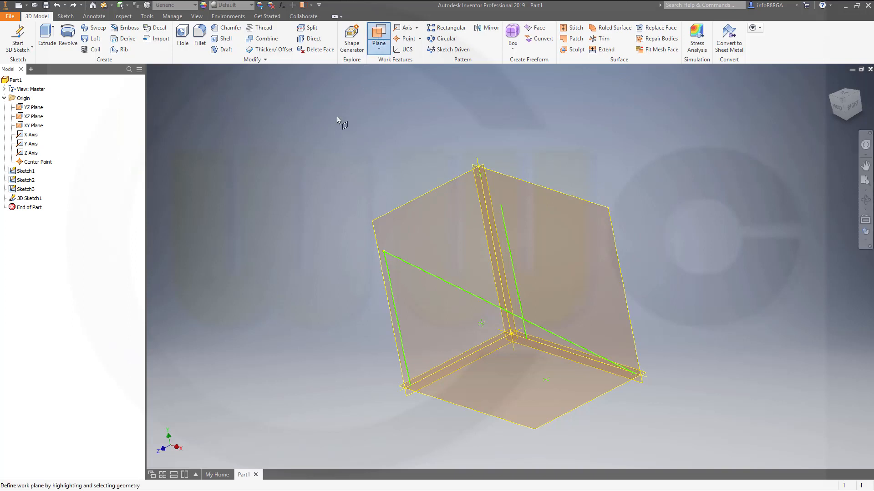
left_click(33, 107)
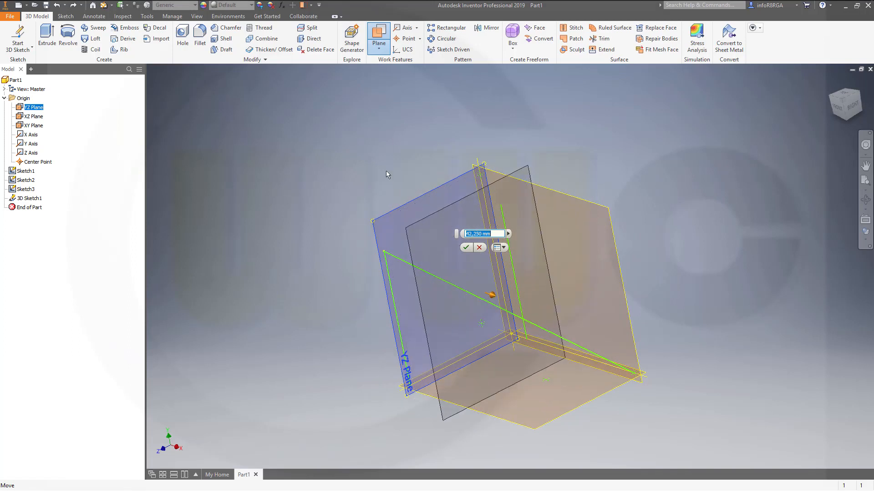
left_click(466, 248)
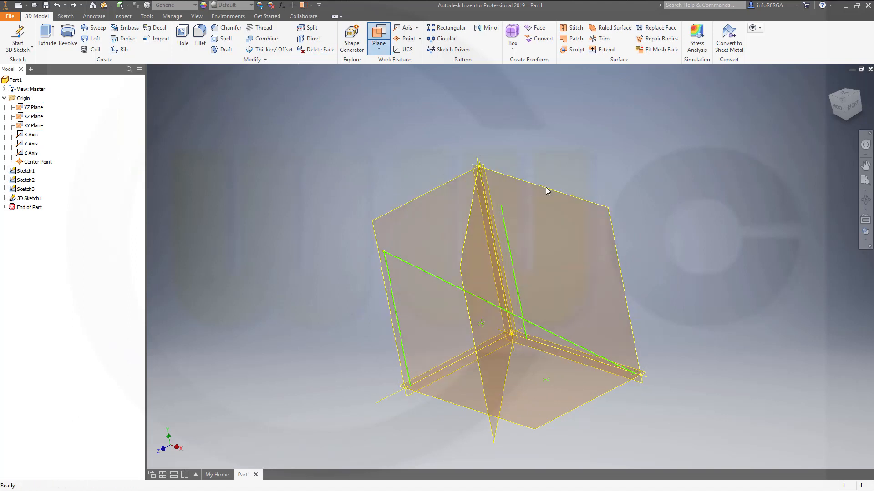
left_click(378, 34)
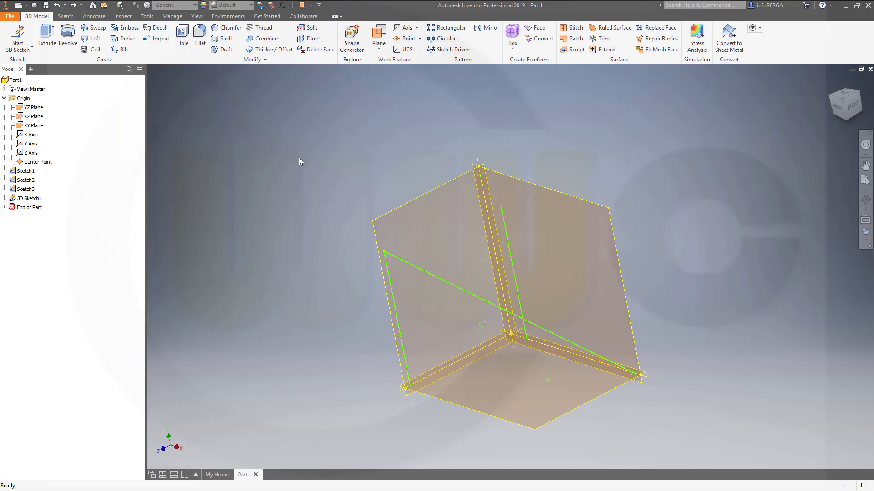
mouse_move(378, 35)
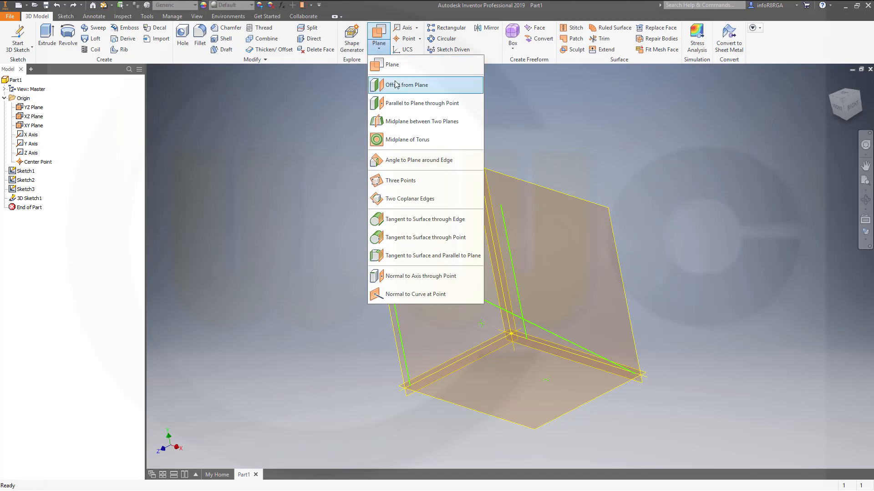
mouse_move(415, 294)
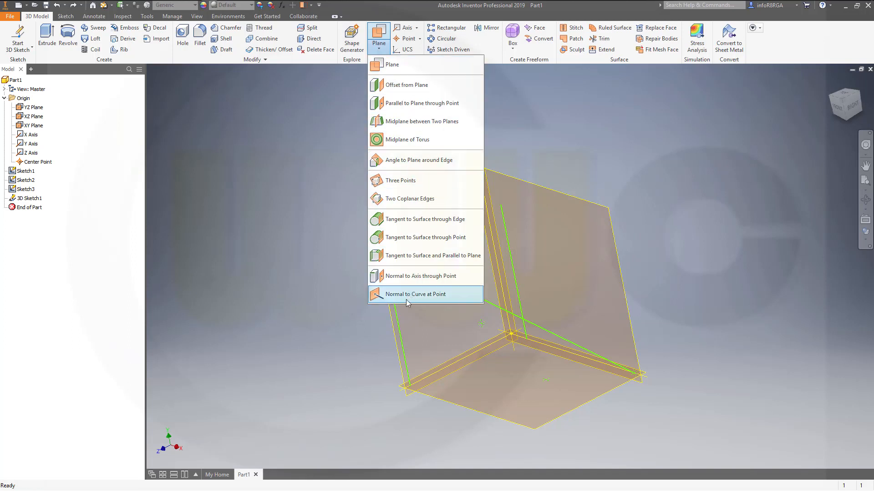
mouse_move(409, 158)
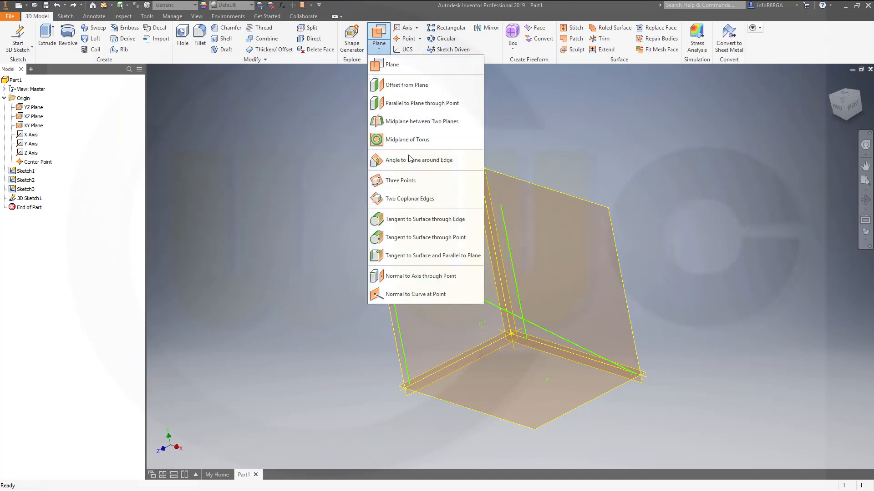
mouse_move(401, 180)
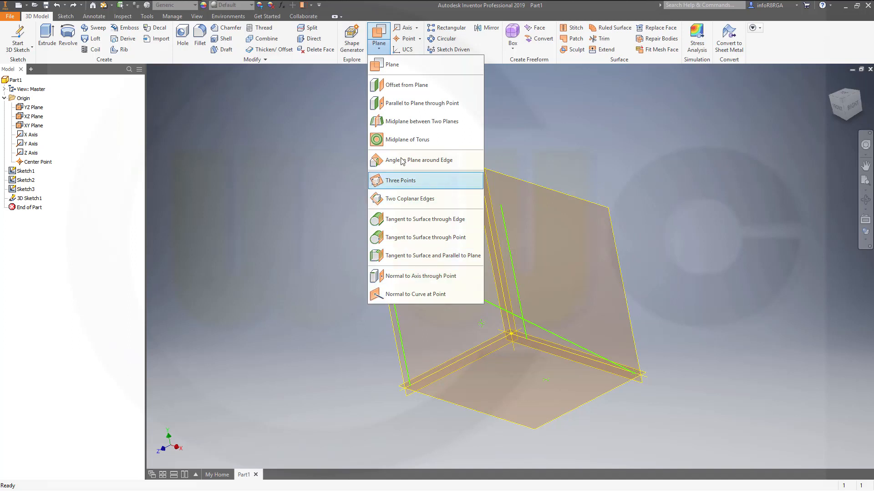
mouse_move(415, 276)
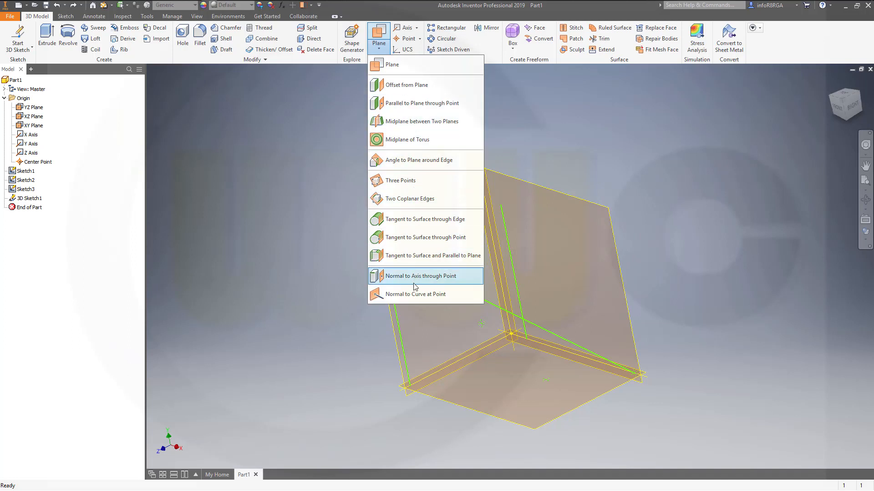
mouse_move(421, 276)
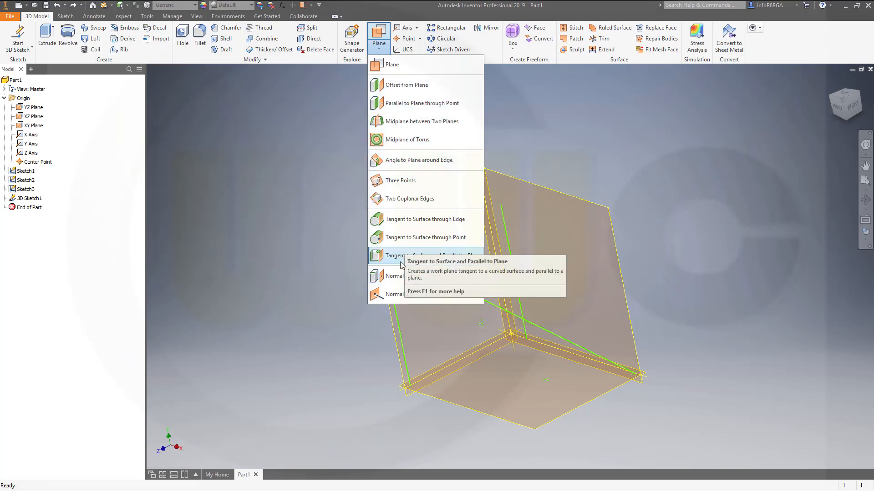
mouse_move(238, 215)
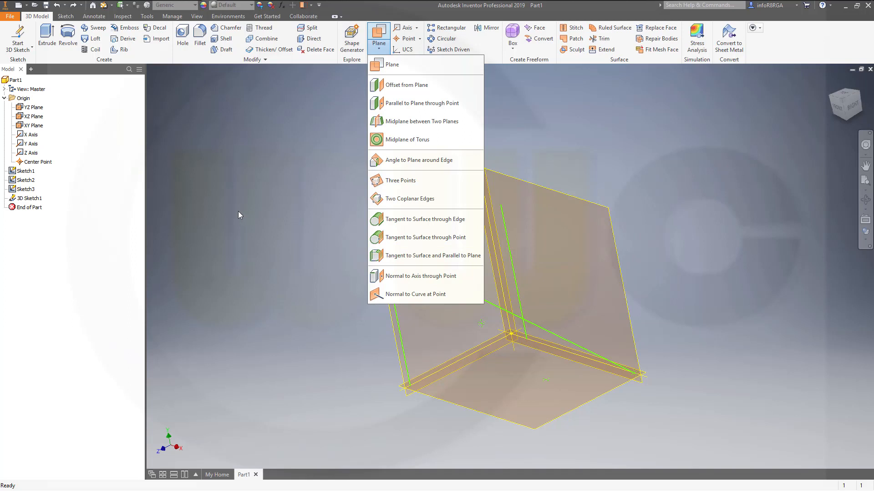
mouse_move(231, 212)
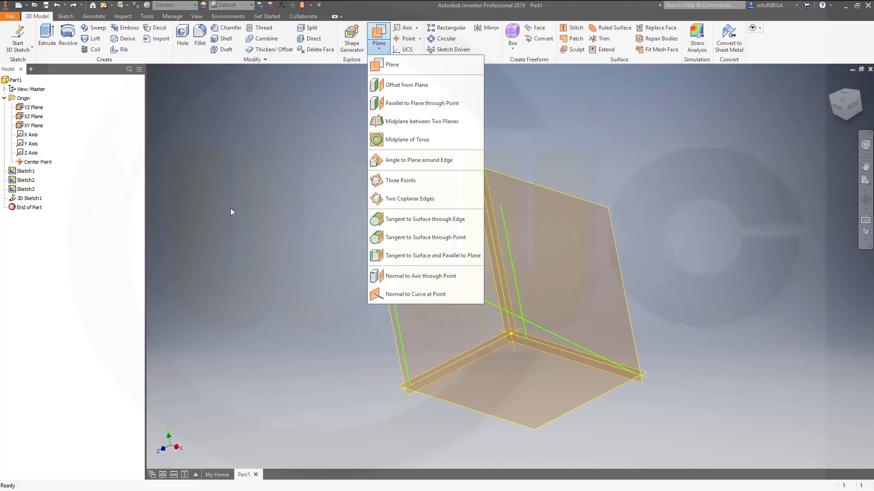
mouse_move(266, 168)
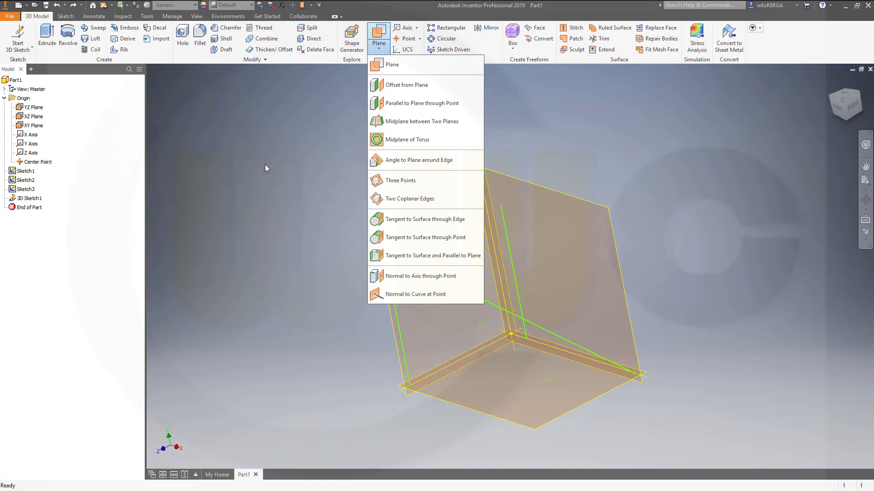
mouse_move(415, 85)
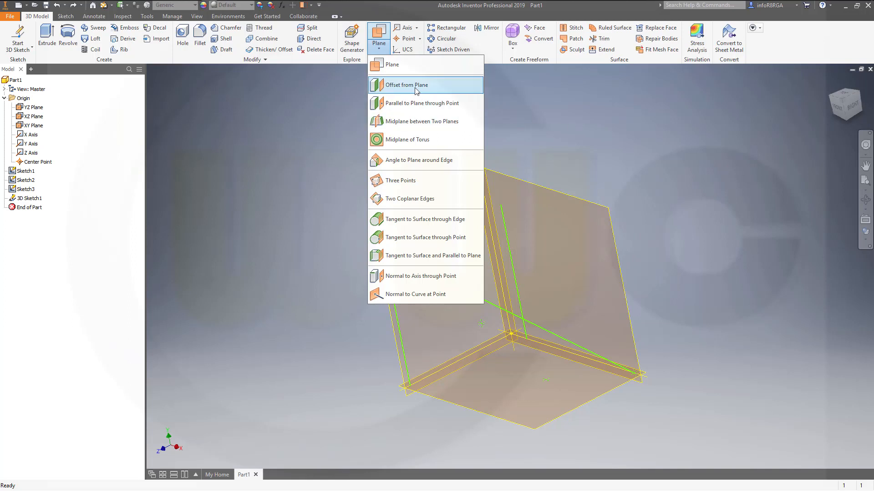
mouse_move(415, 103)
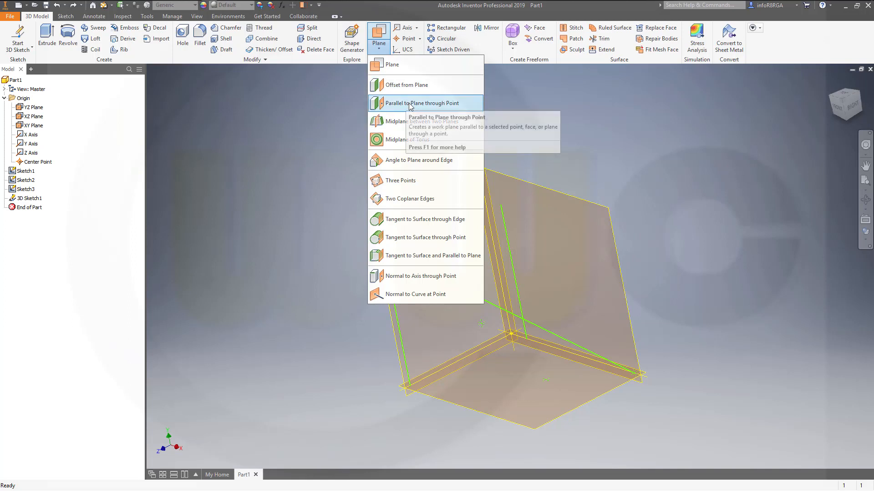
left_click(420, 103)
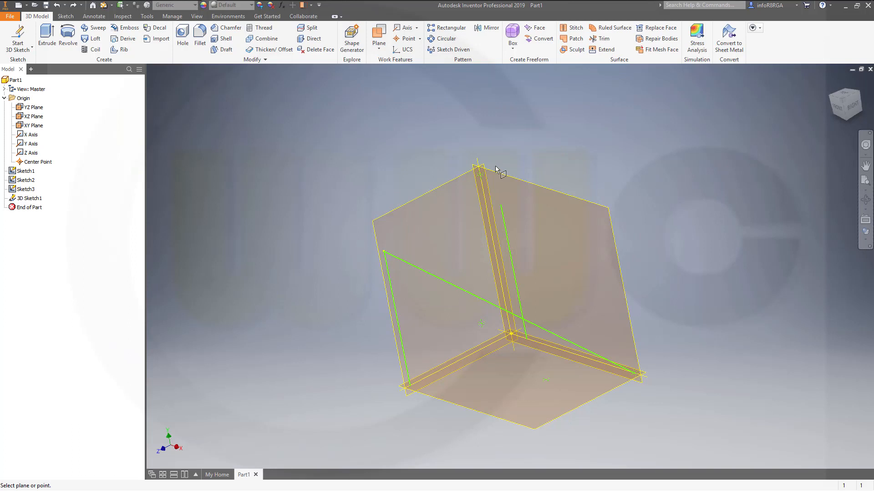
left_click(34, 125)
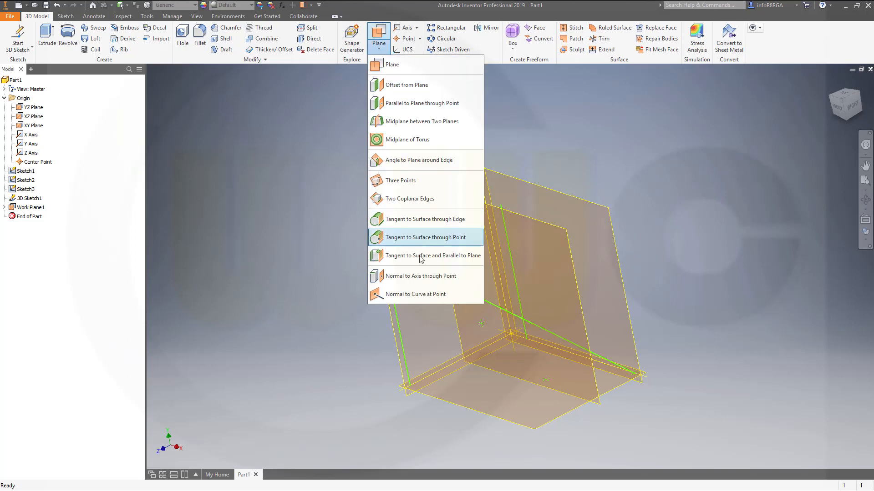
mouse_move(415, 102)
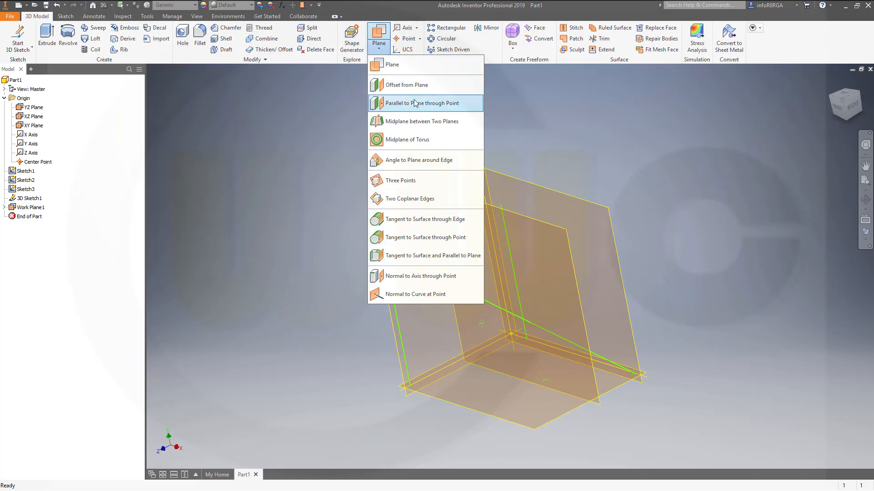
mouse_move(401, 181)
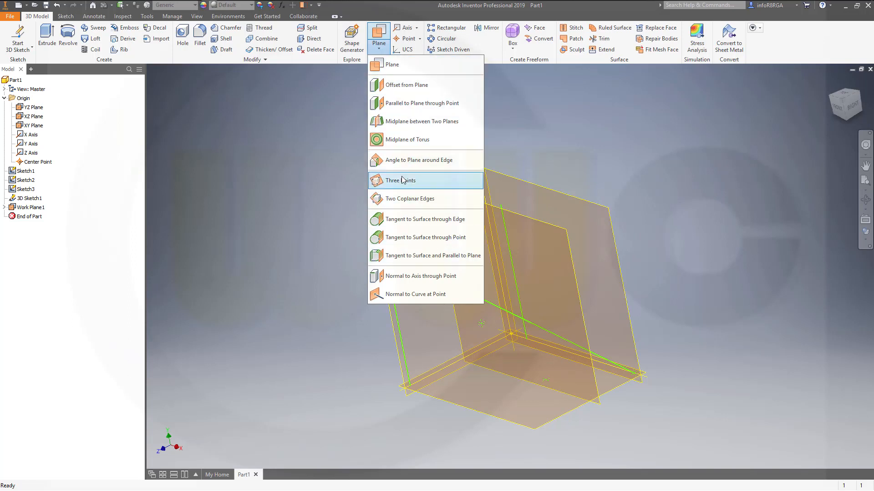
mouse_move(406, 84)
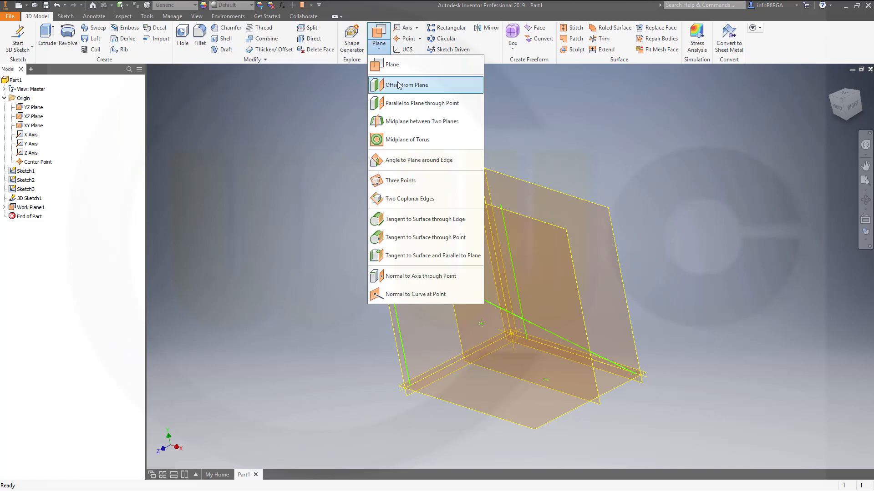
mouse_move(545, 113)
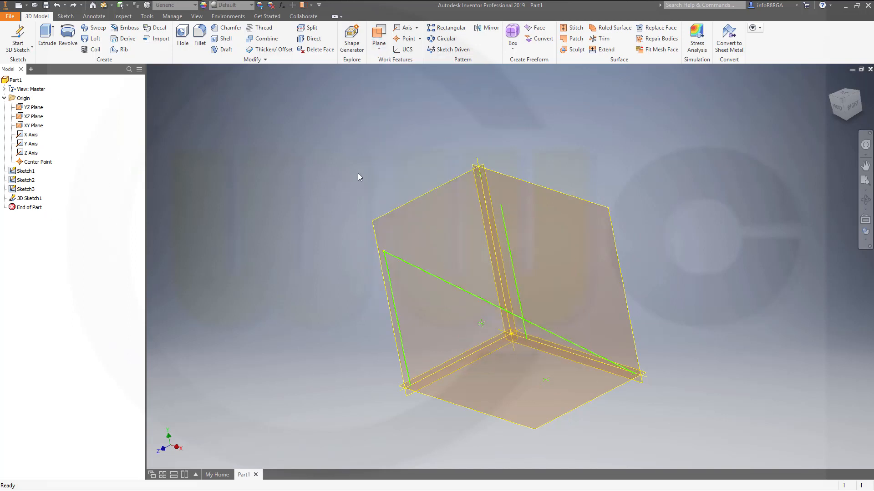
mouse_move(379, 34)
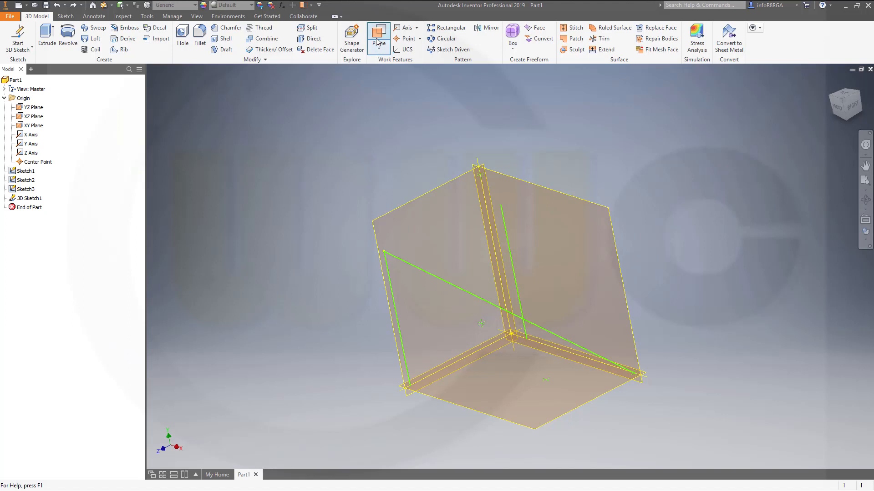
left_click(379, 34)
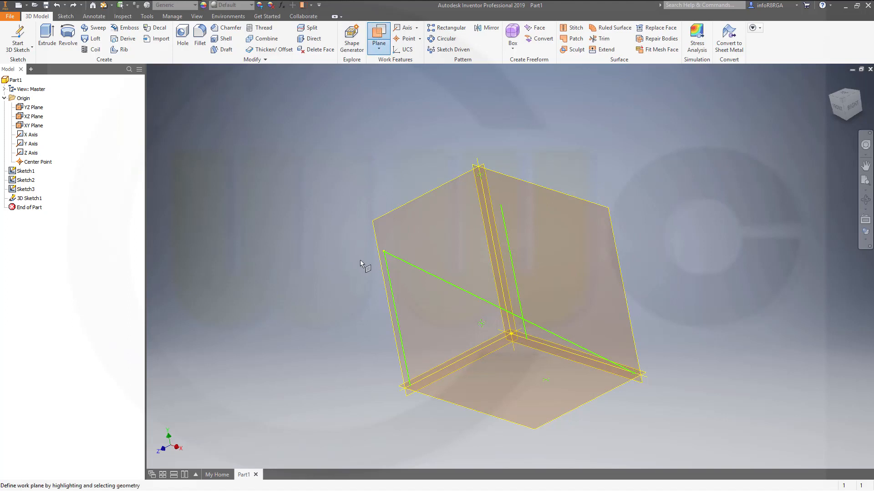
mouse_move(425, 203)
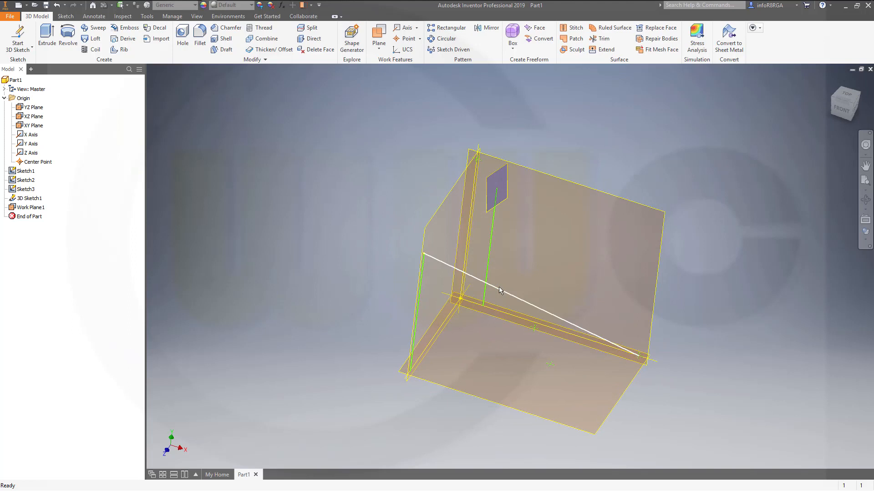
left_click(359, 217)
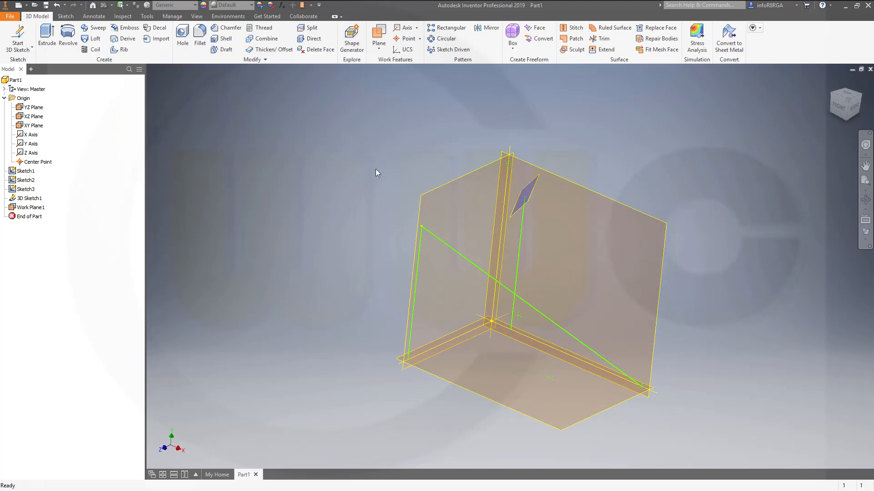
mouse_move(352, 171)
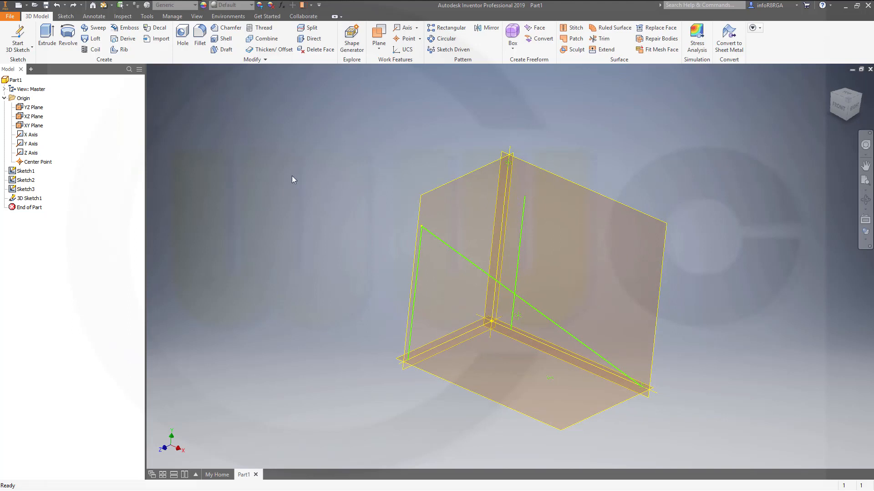
mouse_move(17, 38)
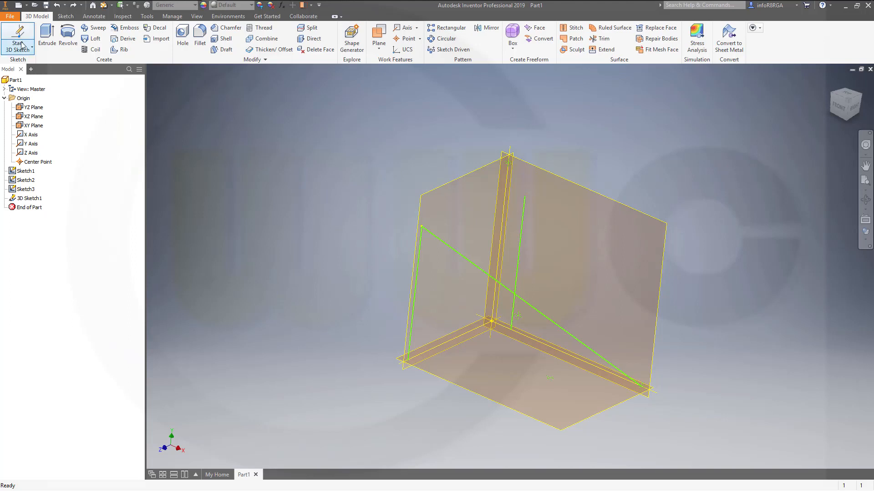
Create 3D Sketch2 with a spline starting at the lower-left corner point and finish it.
left_click(17, 43)
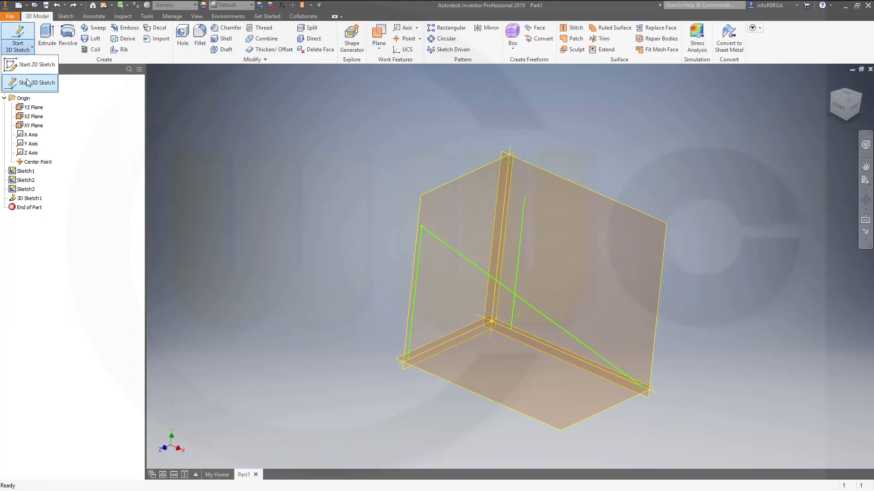
left_click(35, 83)
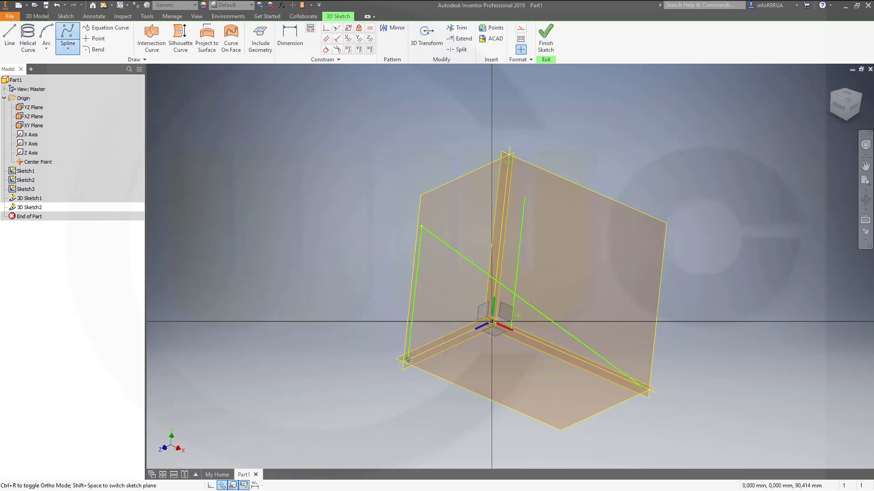
left_click(641, 387)
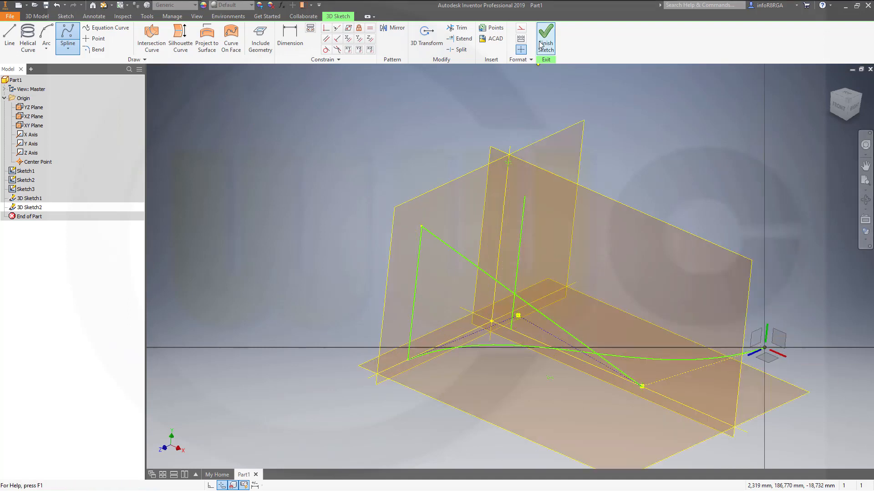
left_click(545, 38)
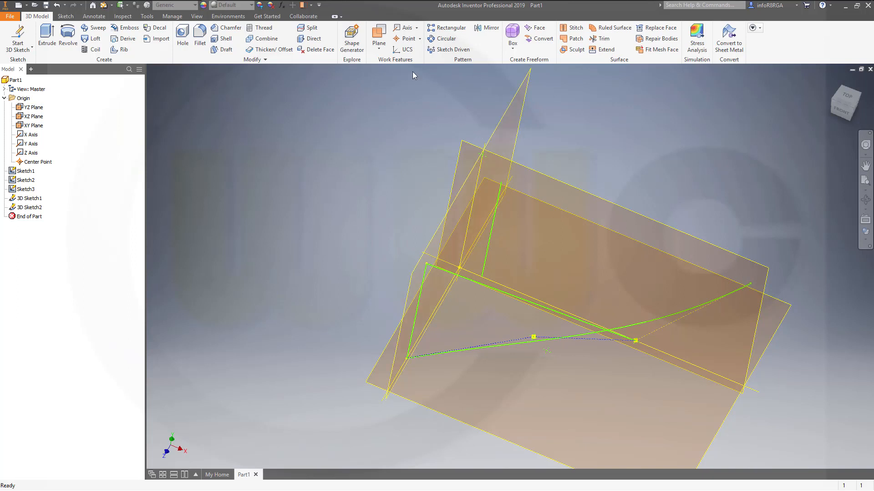
left_click(378, 34)
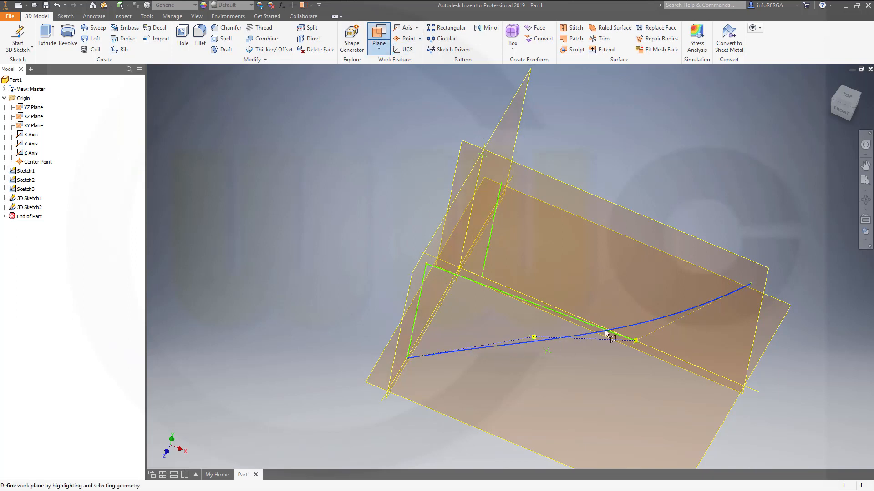
mouse_move(746, 292)
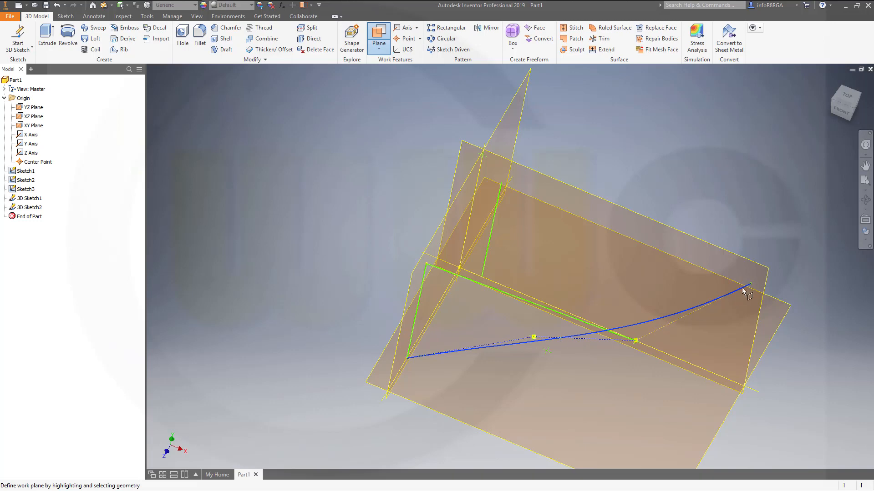
left_click(744, 292)
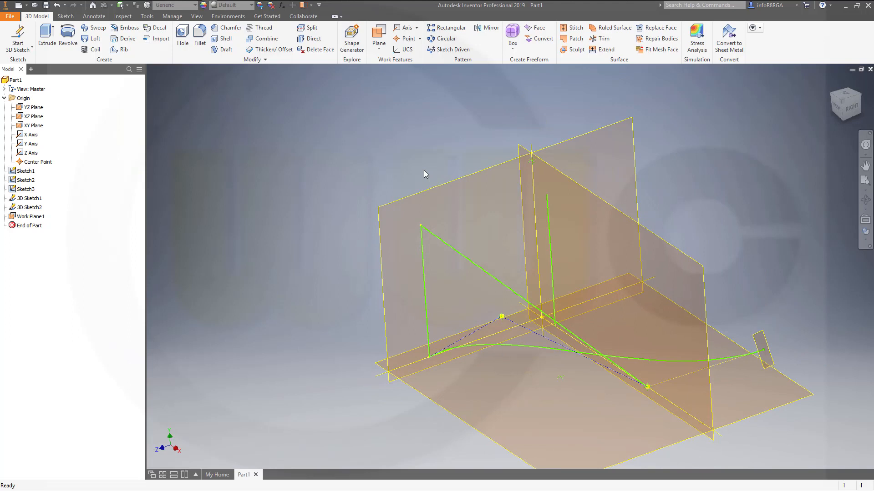
mouse_move(422, 172)
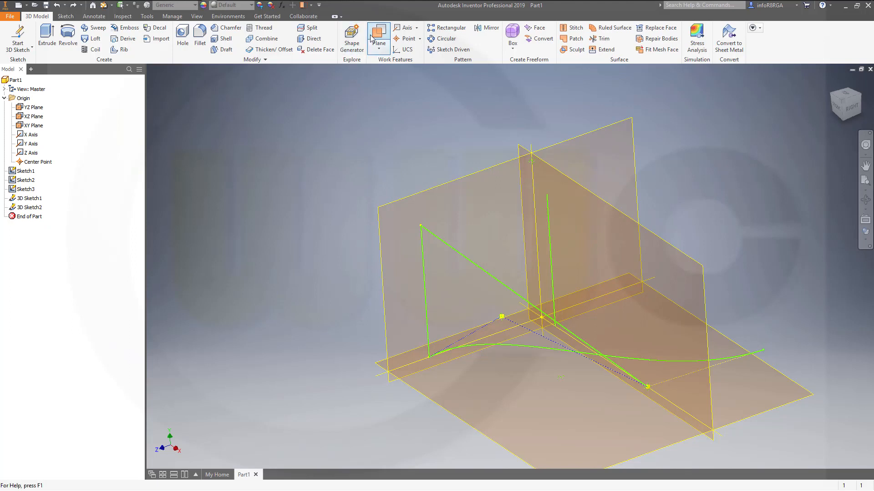
Start a new work plane and pick reference geometry near the sketch.
left_click(378, 34)
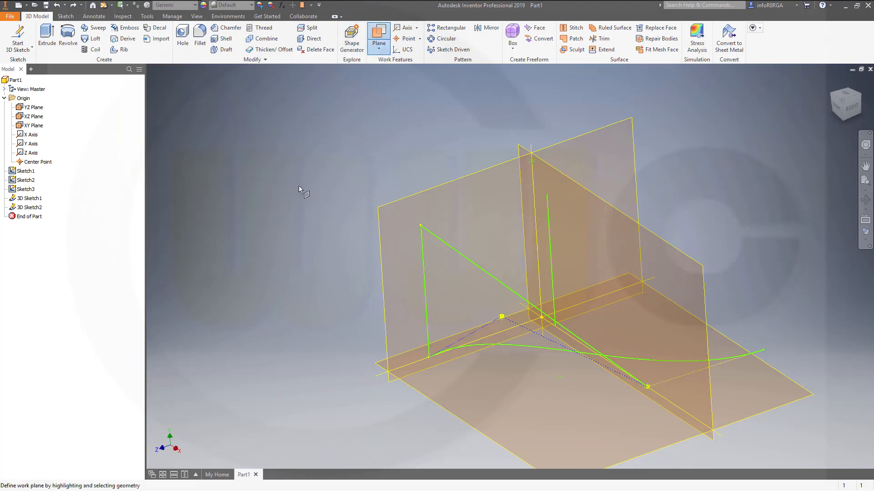
mouse_move(555, 267)
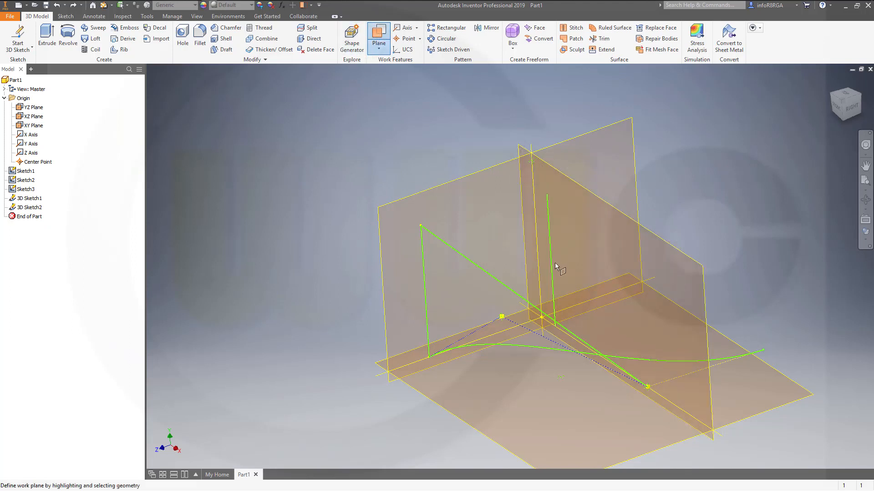
left_click(502, 284)
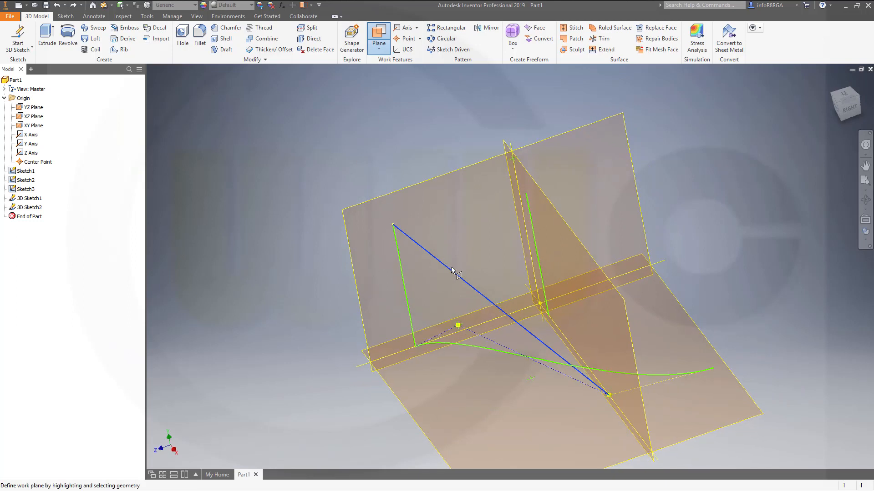
mouse_move(415, 349)
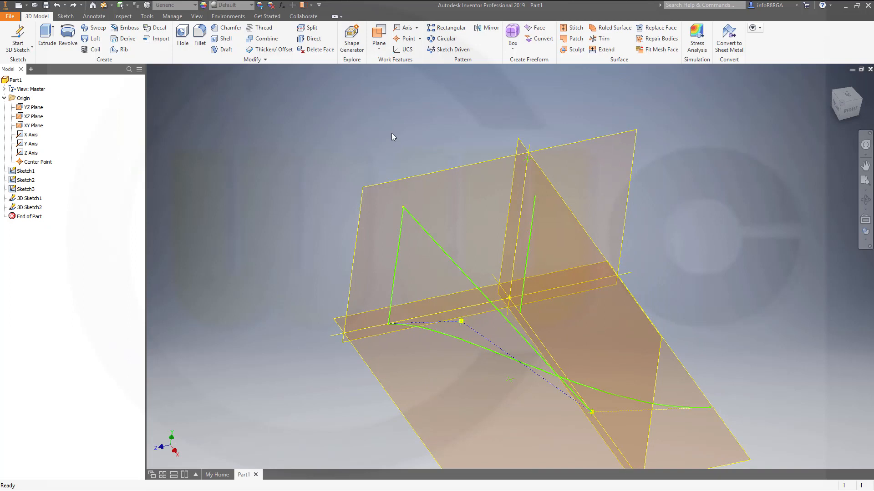
left_click(378, 34)
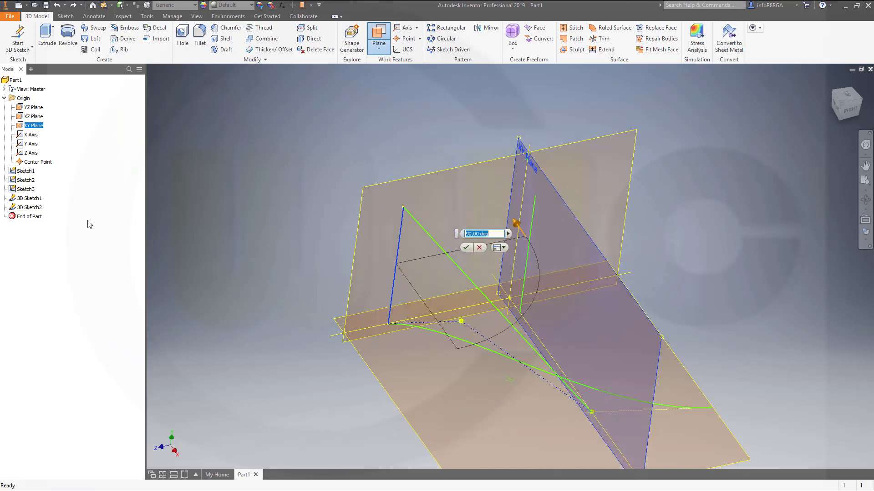
mouse_move(381, 239)
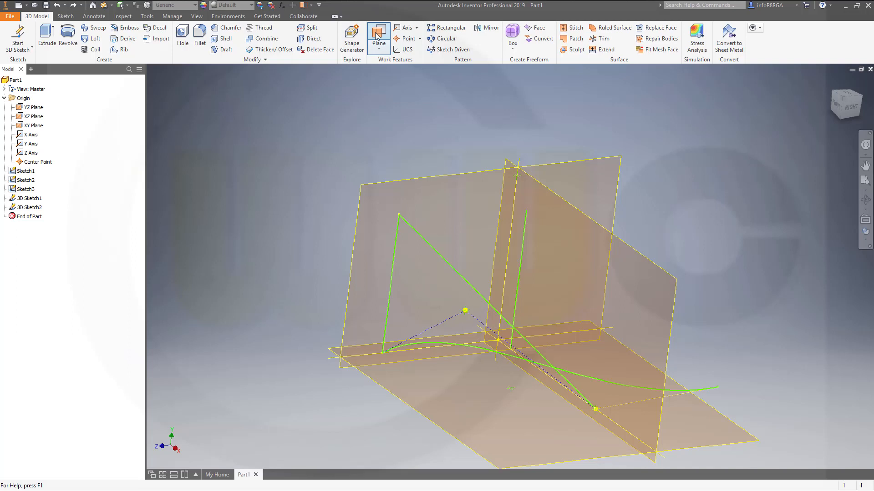
Start the work plane command from Work Features, awaiting defining geometry.
left_click(378, 36)
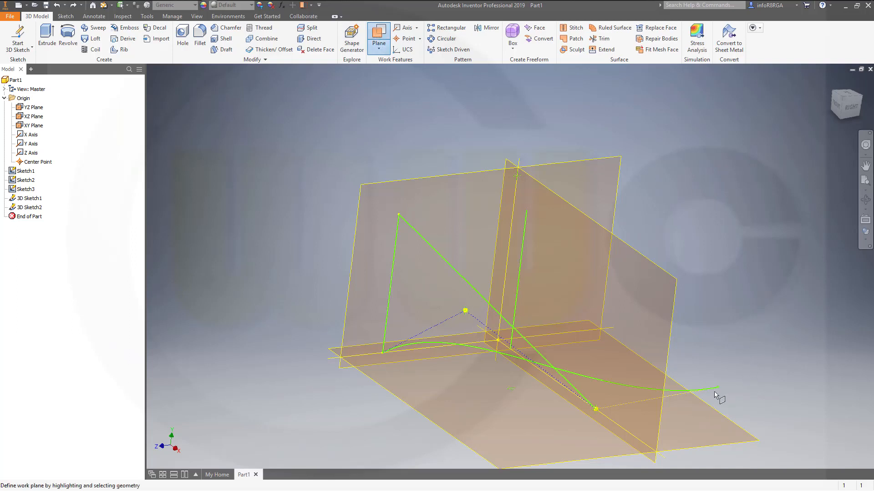
mouse_move(418, 231)
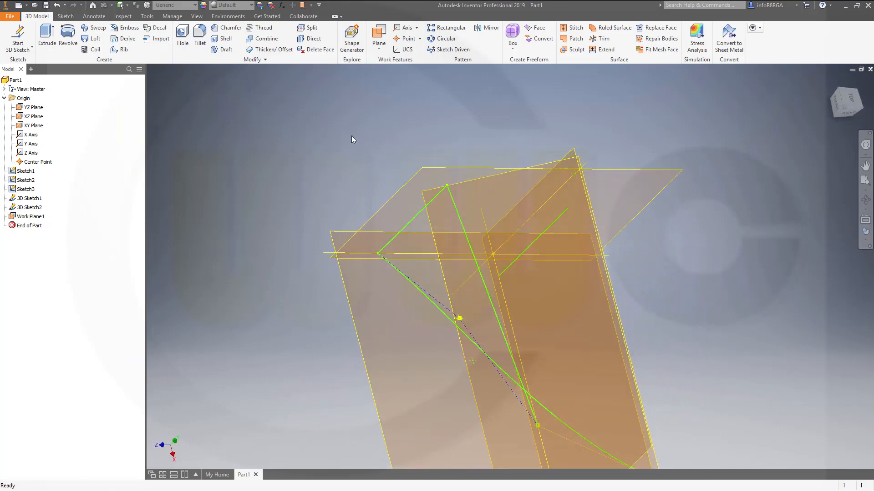
left_click(379, 43)
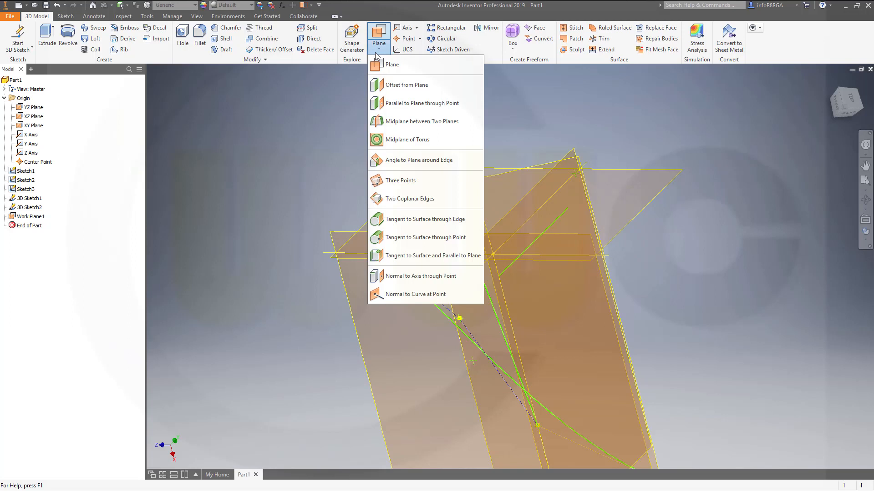
mouse_move(259, 186)
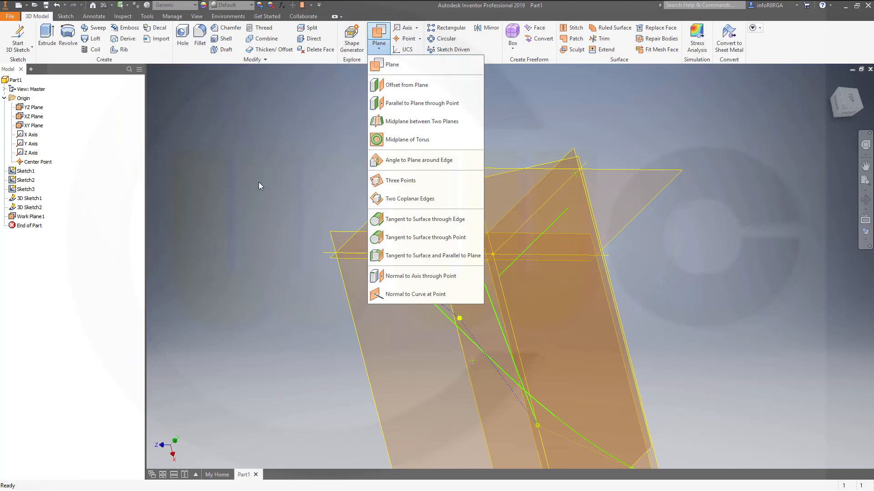
mouse_move(414, 219)
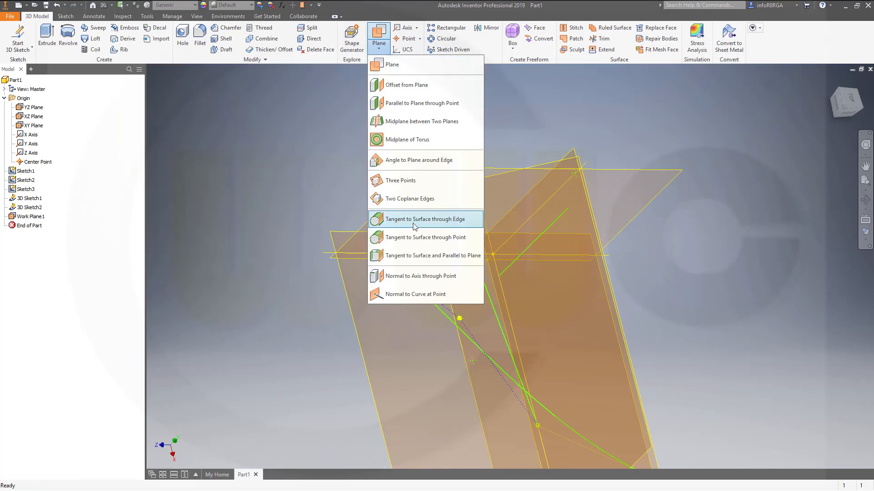
mouse_move(404, 219)
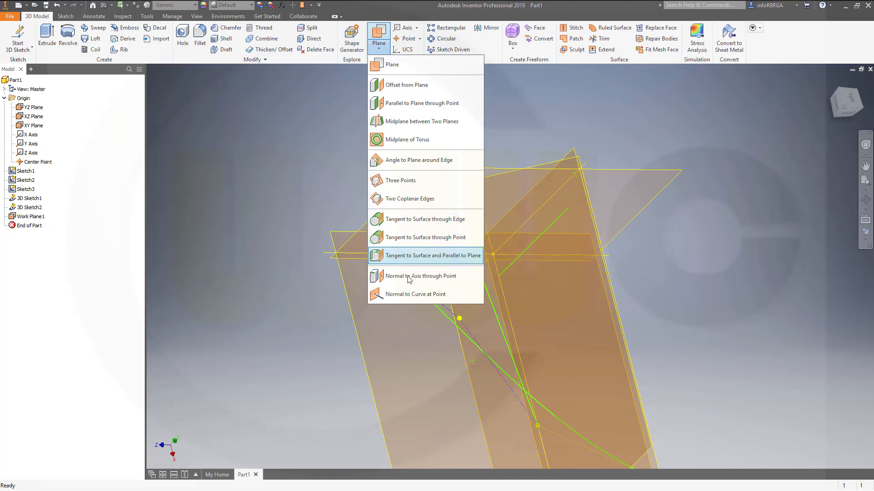
mouse_move(415, 255)
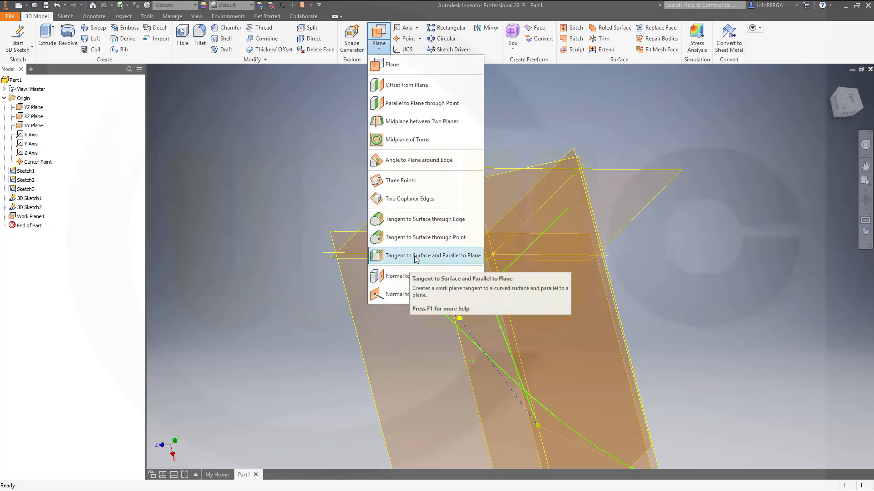
mouse_move(415, 294)
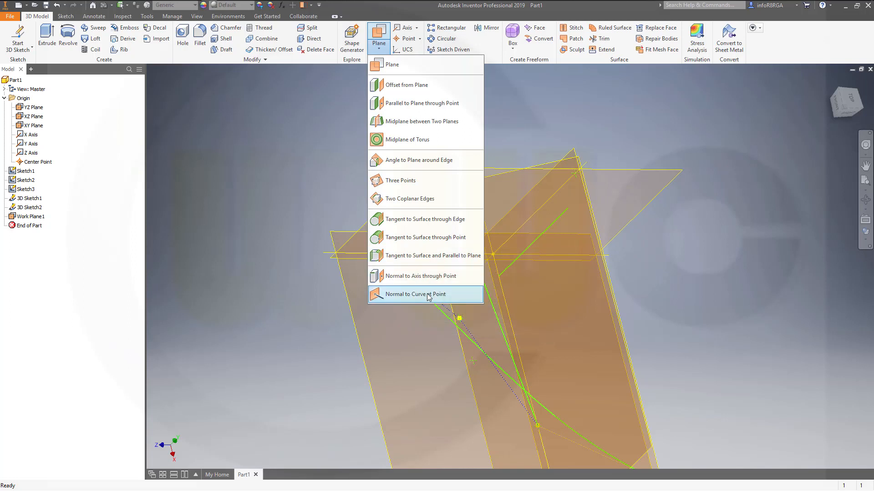
mouse_move(391, 85)
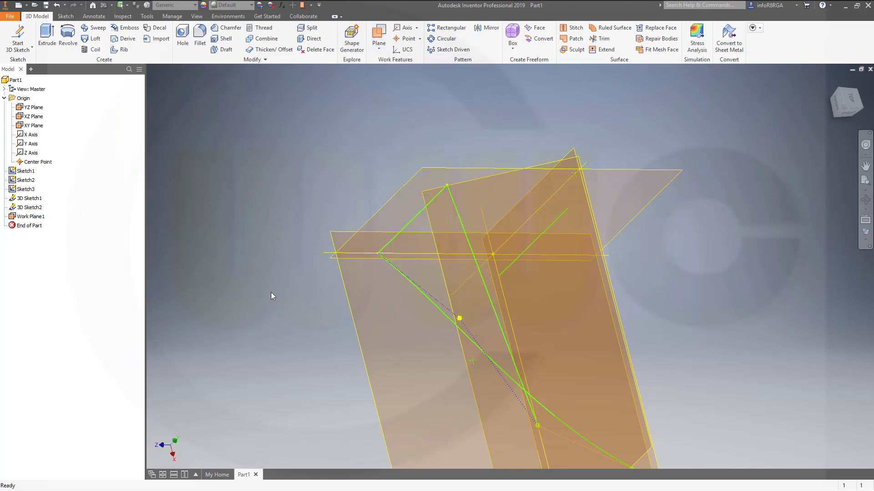
mouse_move(281, 224)
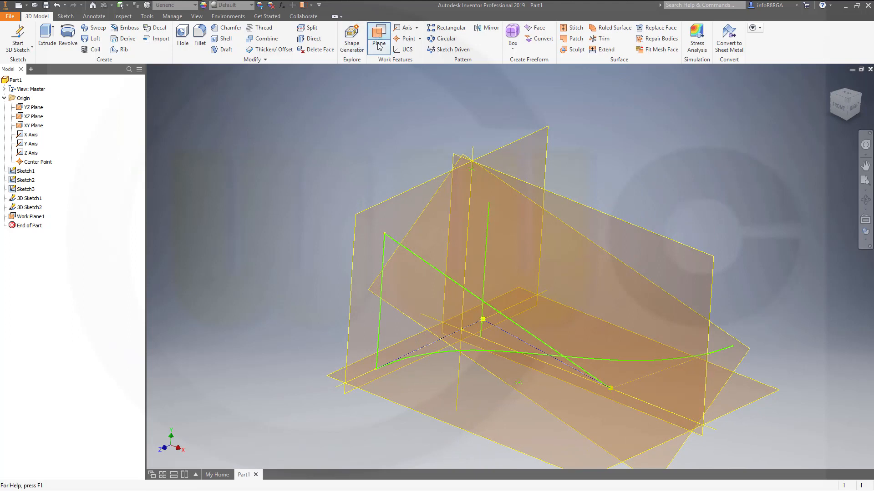
Create Work Plane2 through two lines of the 3D sketch.
left_click(378, 38)
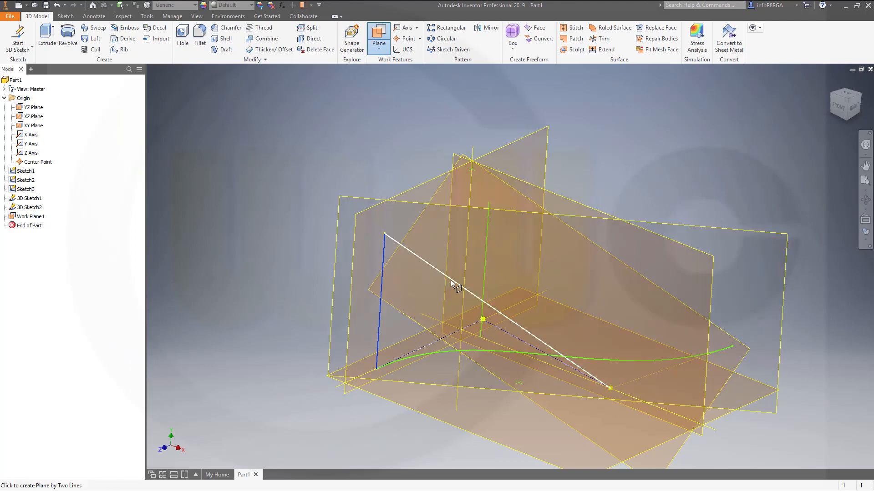
left_click(454, 284)
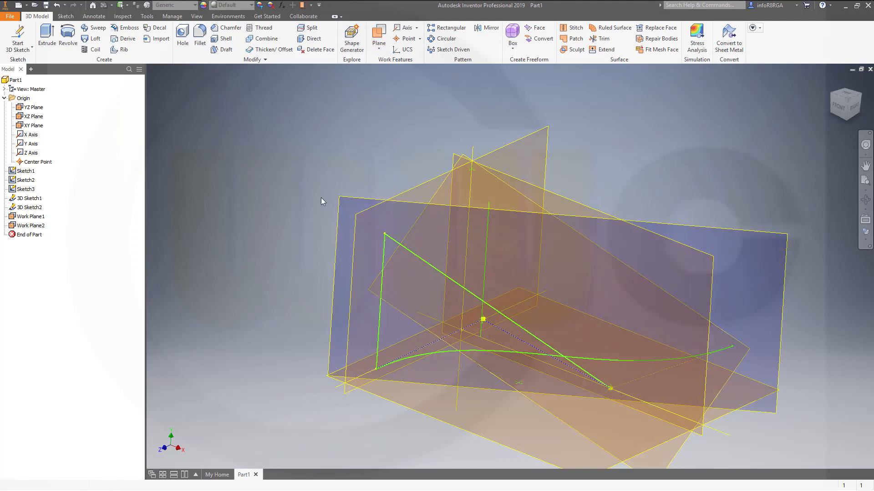
mouse_move(702, 207)
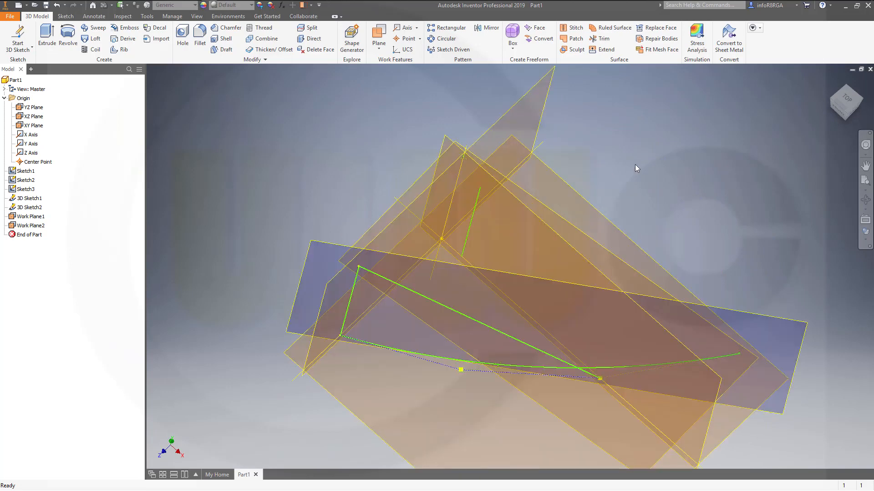
mouse_move(606, 206)
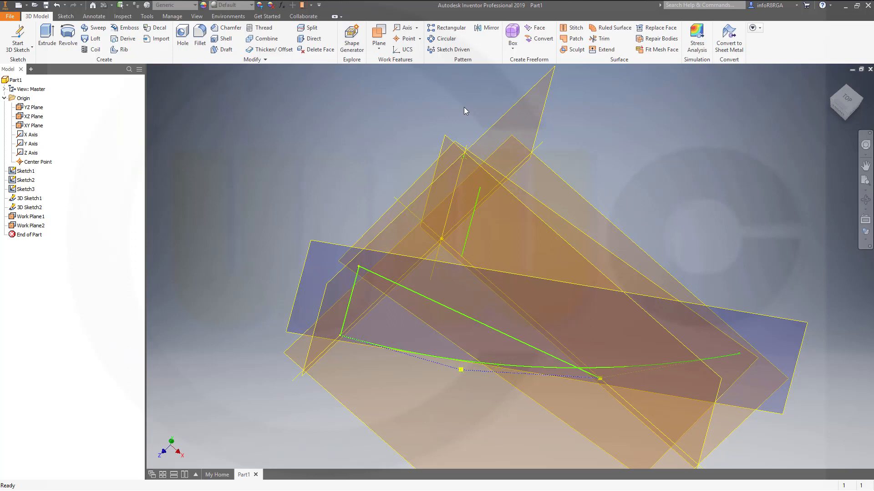
left_click(379, 42)
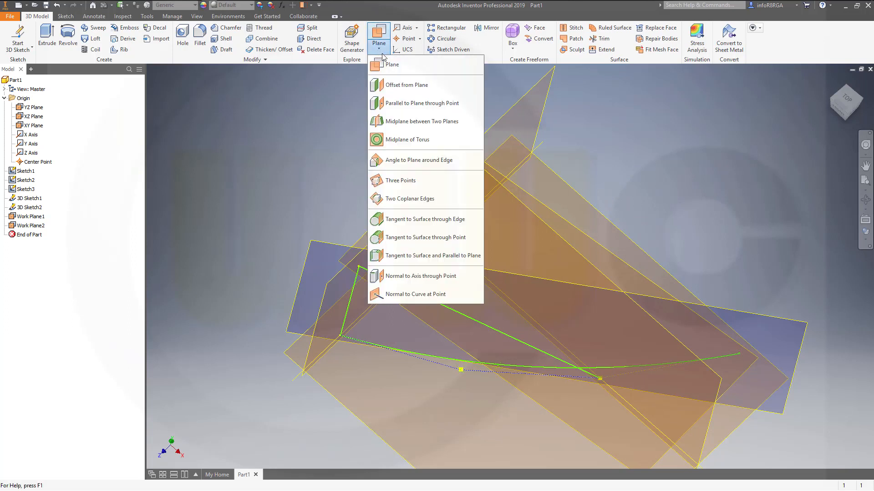
mouse_move(520, 109)
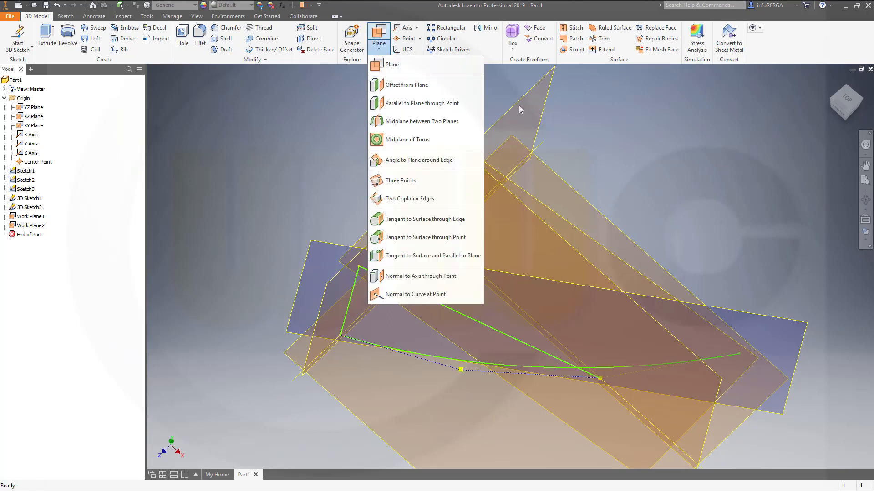
mouse_move(612, 183)
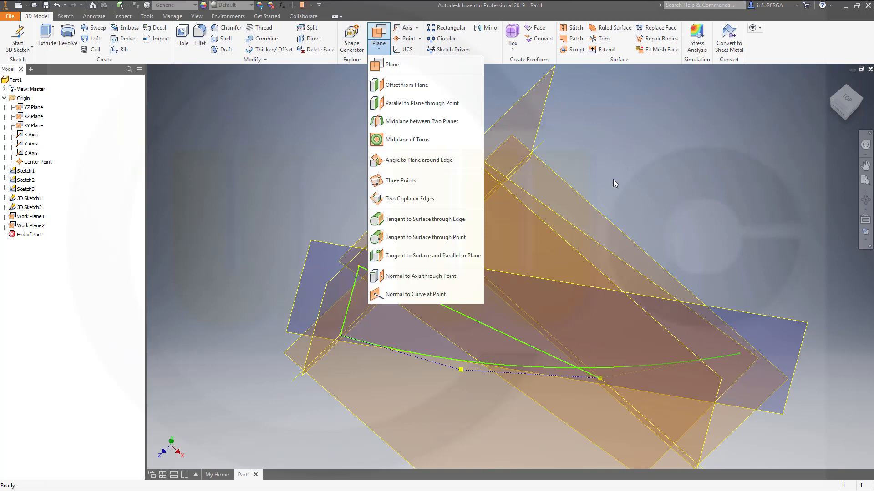
mouse_move(633, 180)
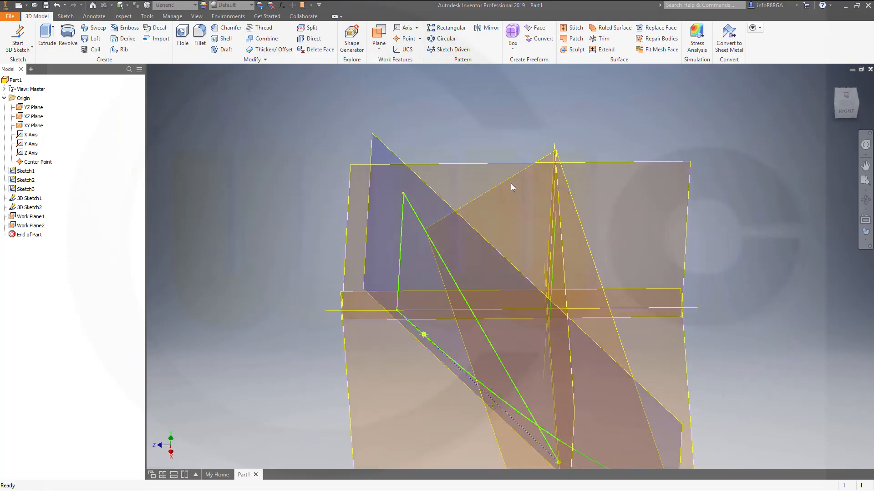
mouse_move(431, 134)
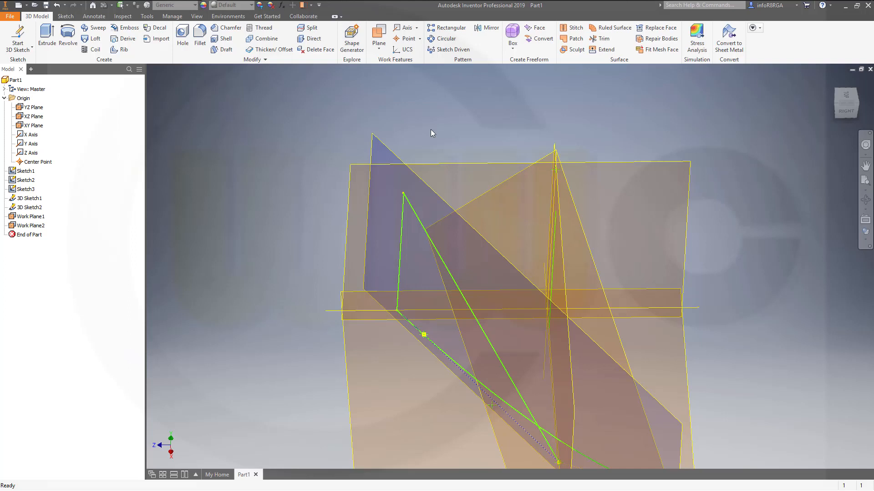